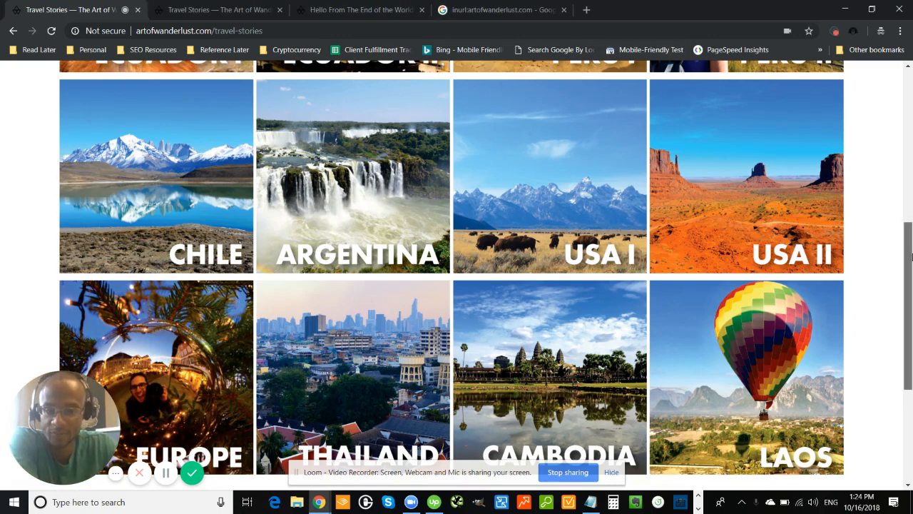
Scroll through the current page to look over its content before switching tabs.
scroll(up, 3)
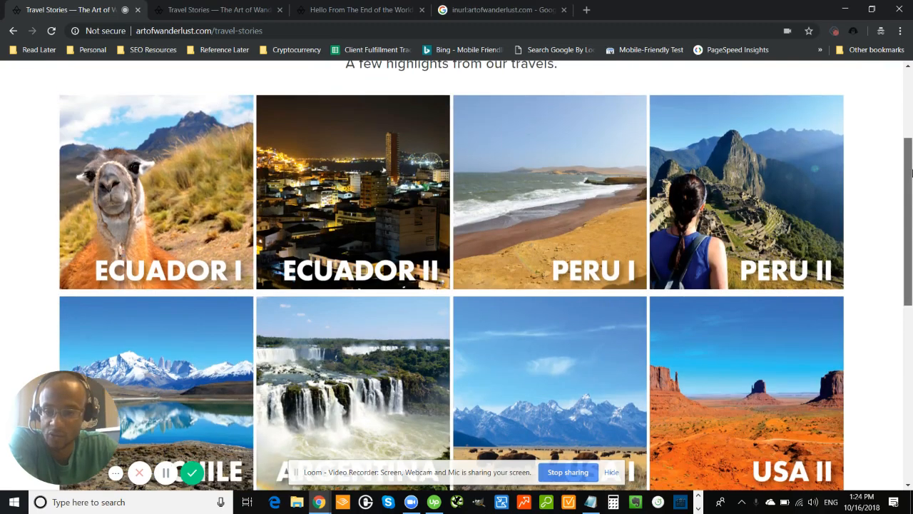
scroll(down, 3)
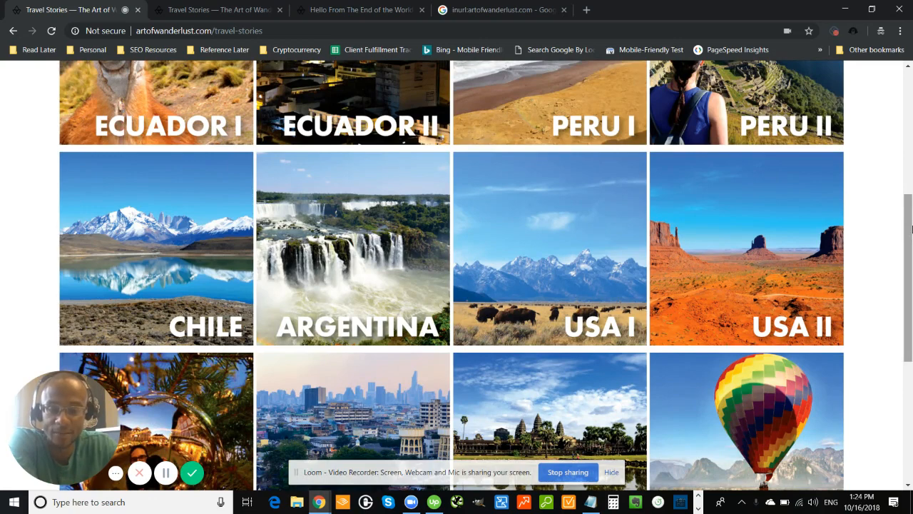
scroll(down, 3)
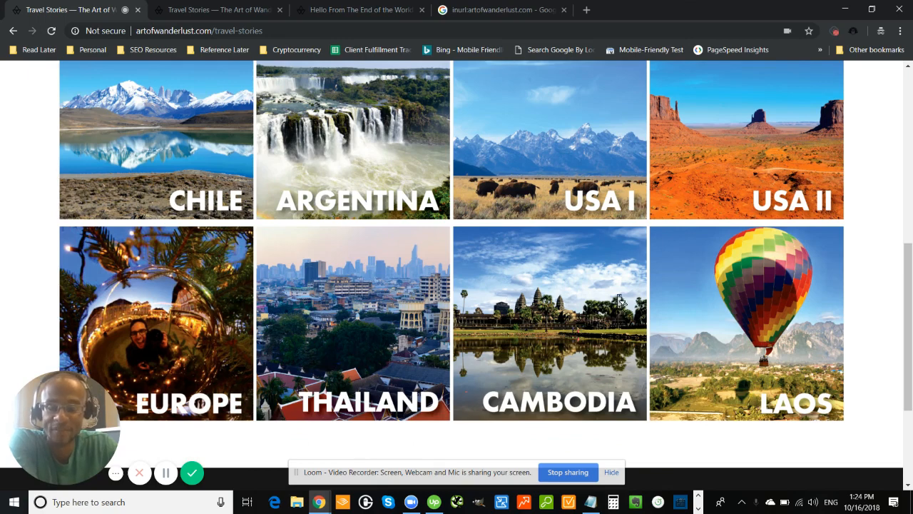
scroll(down, 3)
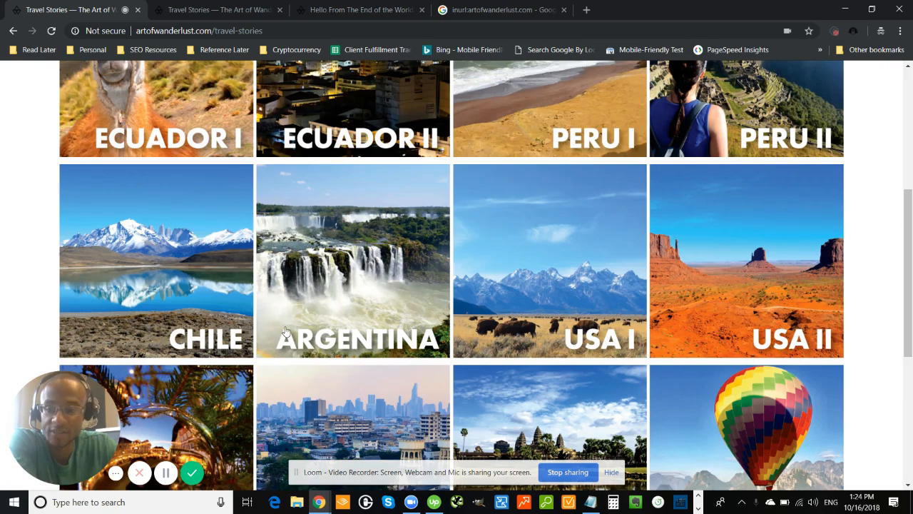
mouse_move(52, 279)
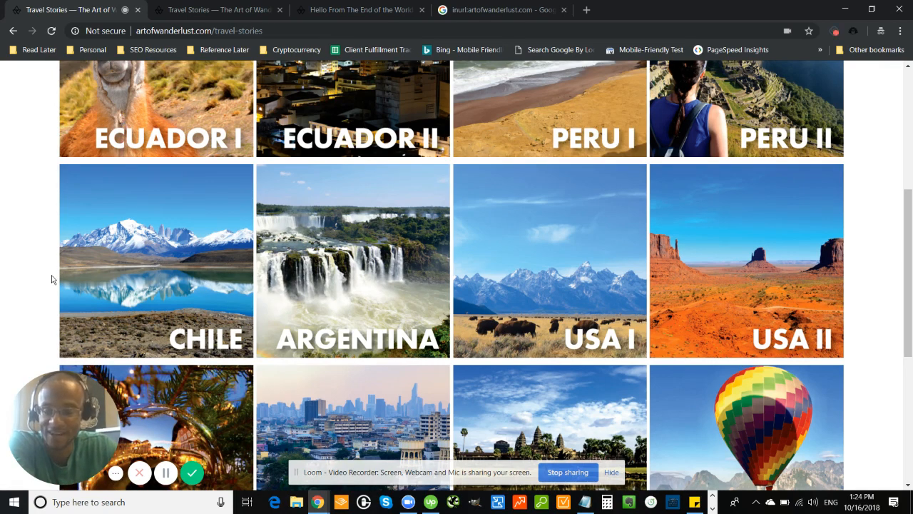
mouse_move(799, 202)
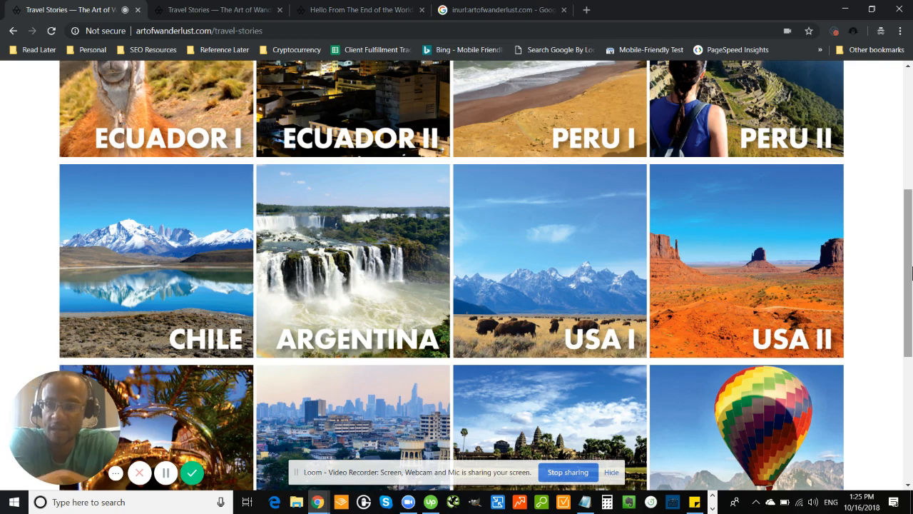
mouse_move(651, 225)
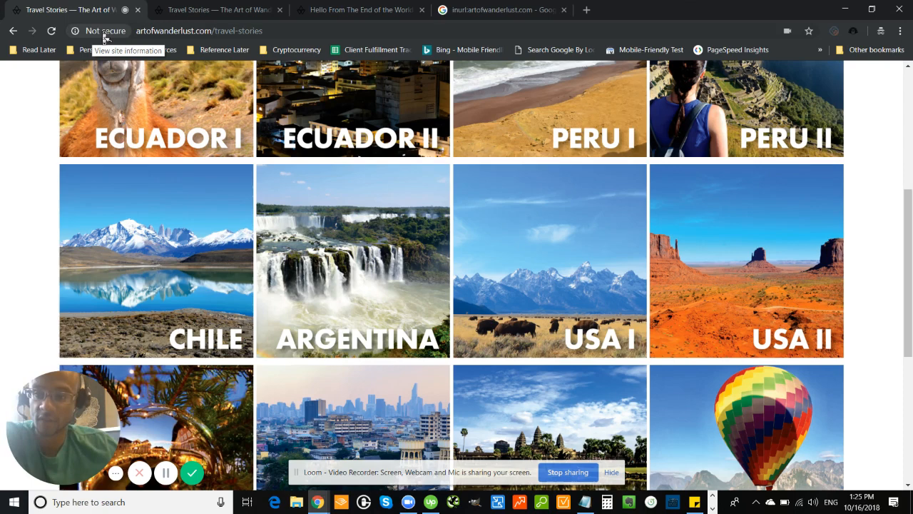
Switch to the inurl:artofwanderlust.com Google results and open the 'The Art of Wanderlust' homepage result.
click(503, 9)
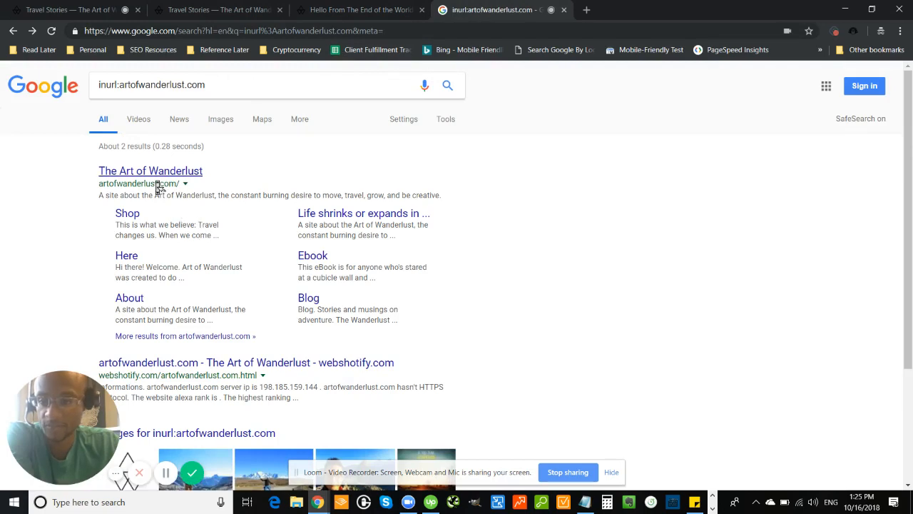
click(158, 183)
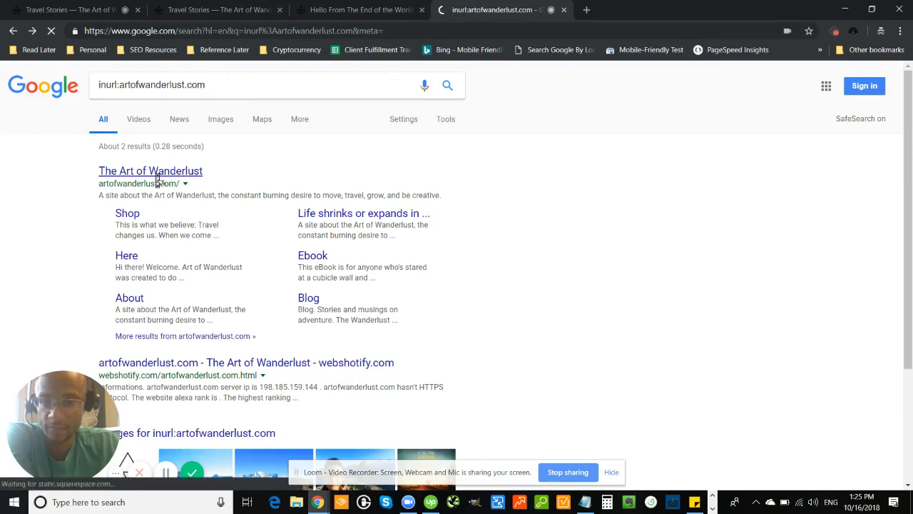
click(150, 171)
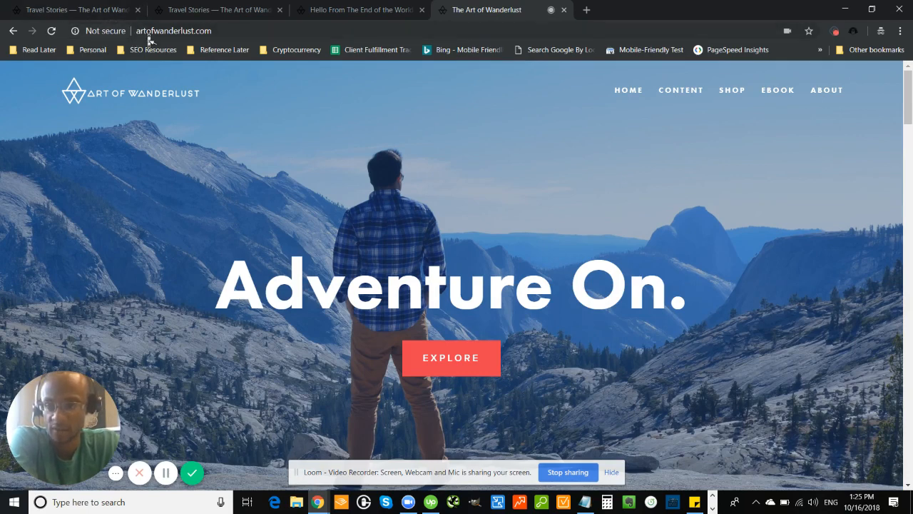
mouse_move(100, 198)
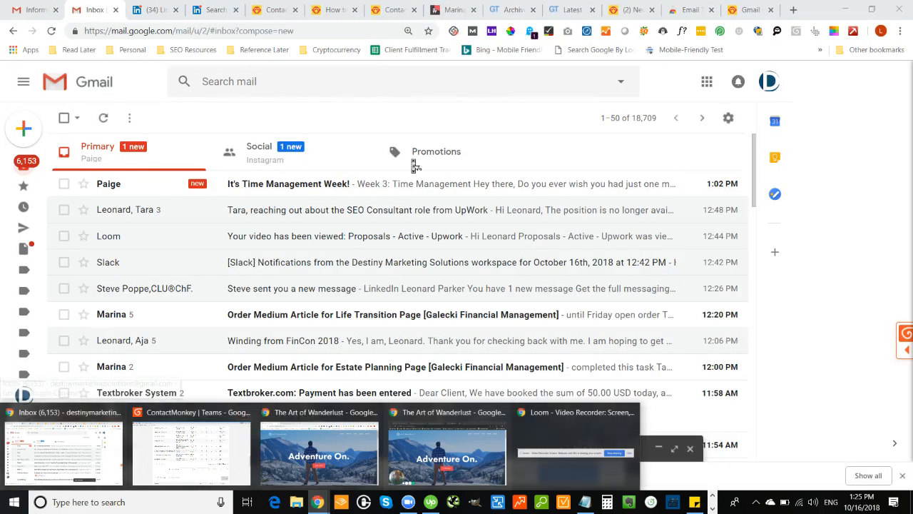
Return to Chrome from Gmail, select the Travel Stories URL, and bring up the GTmetrix speed test tab.
click(485, 9)
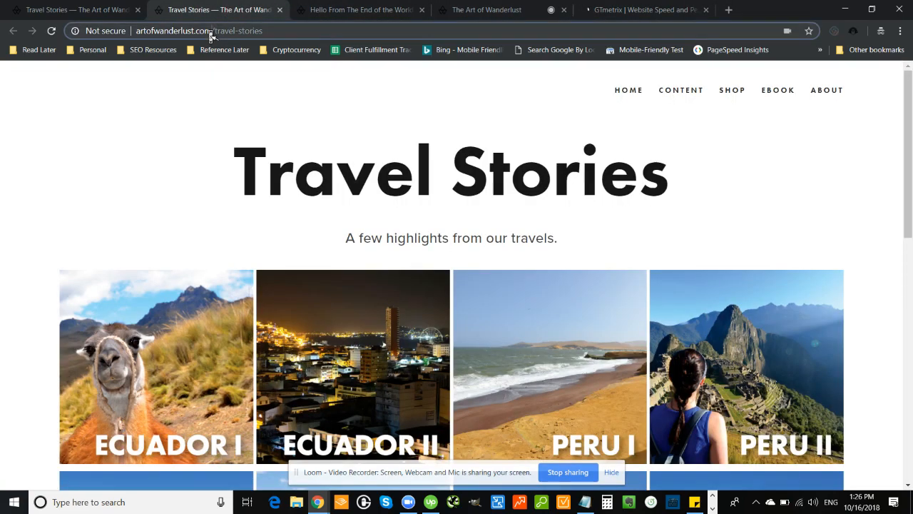
click(198, 31)
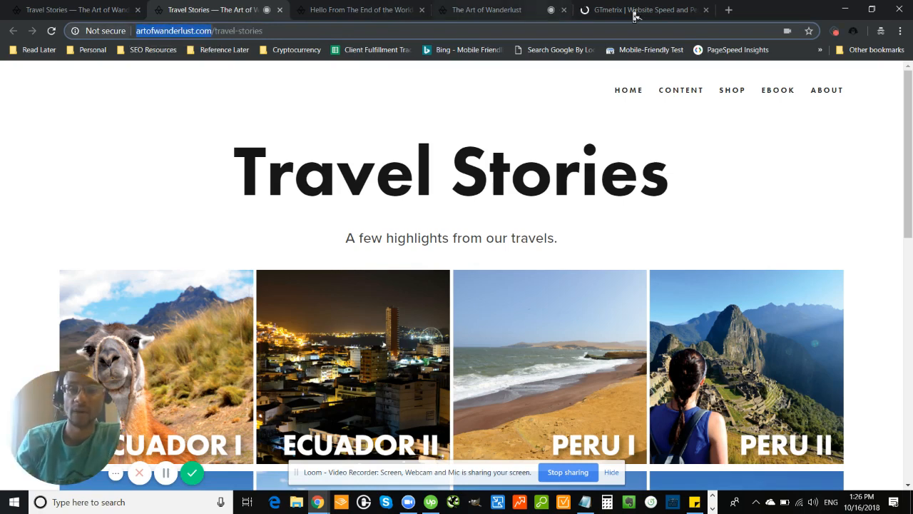
click(642, 9)
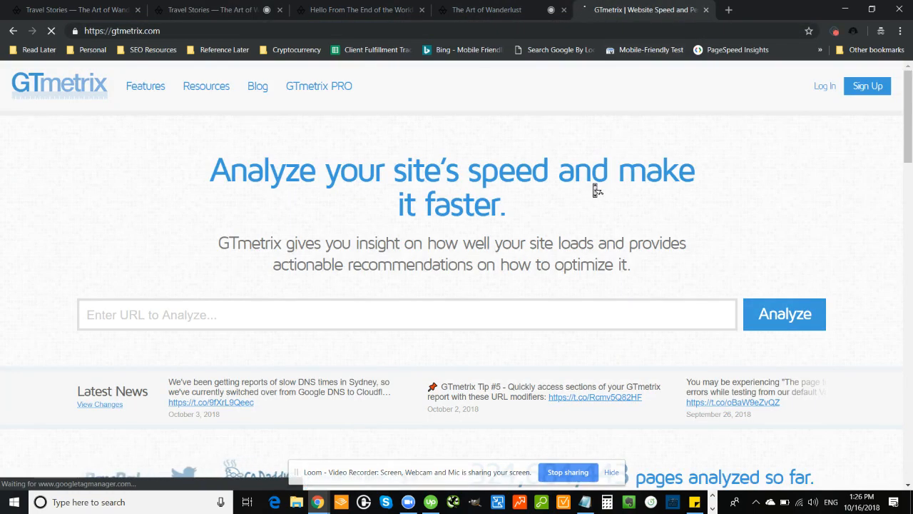
Enter artofwanderlust.com in GTmetrix's URL box and start the speed analysis.
click(406, 316)
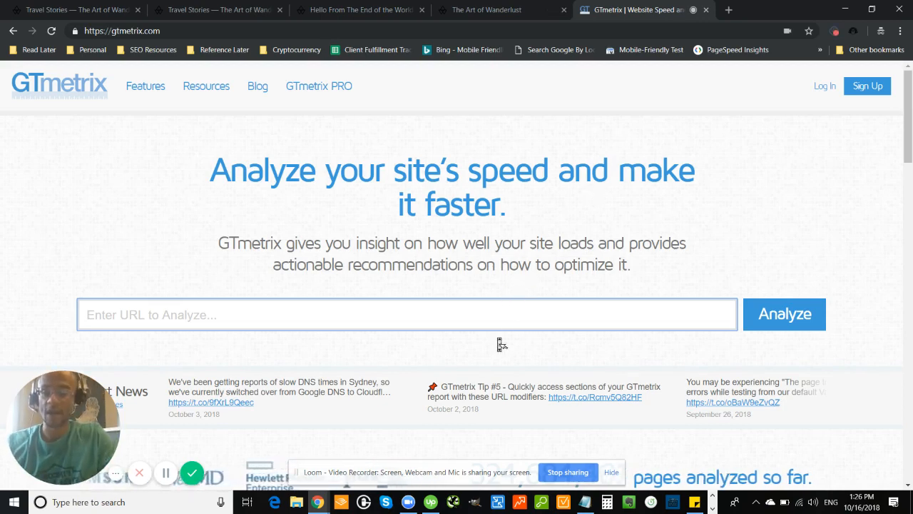
mouse_move(455, 335)
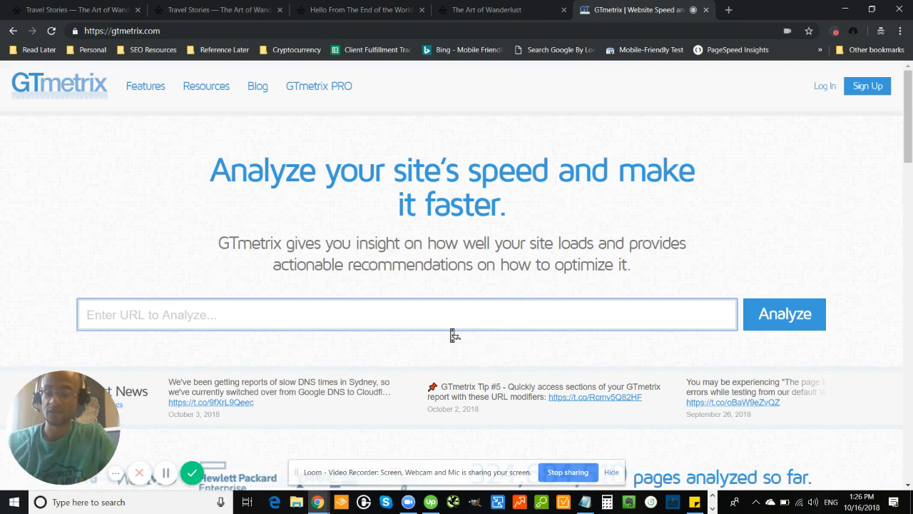
text(artofwanderlust.com)
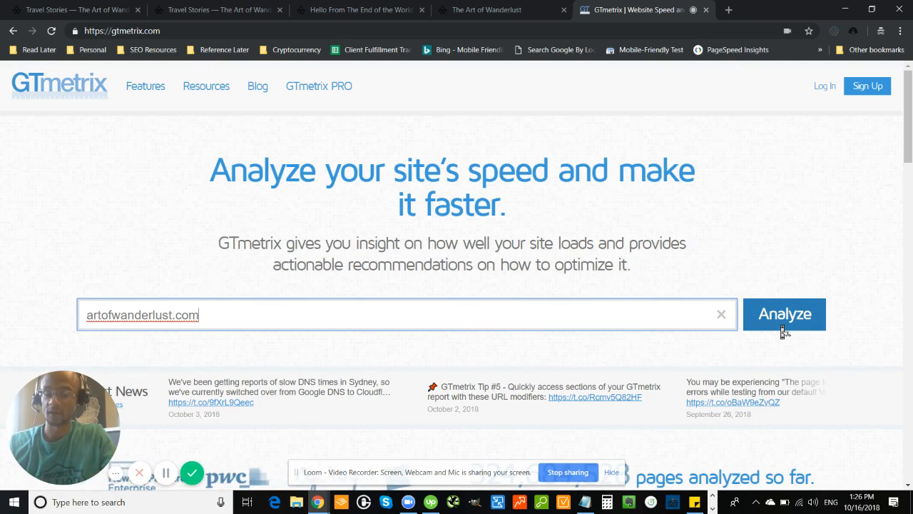
click(784, 314)
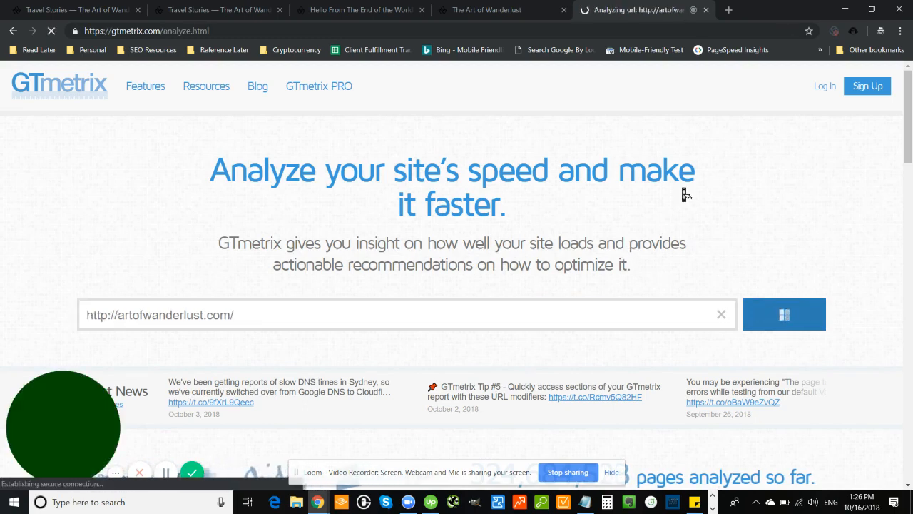
click(785, 315)
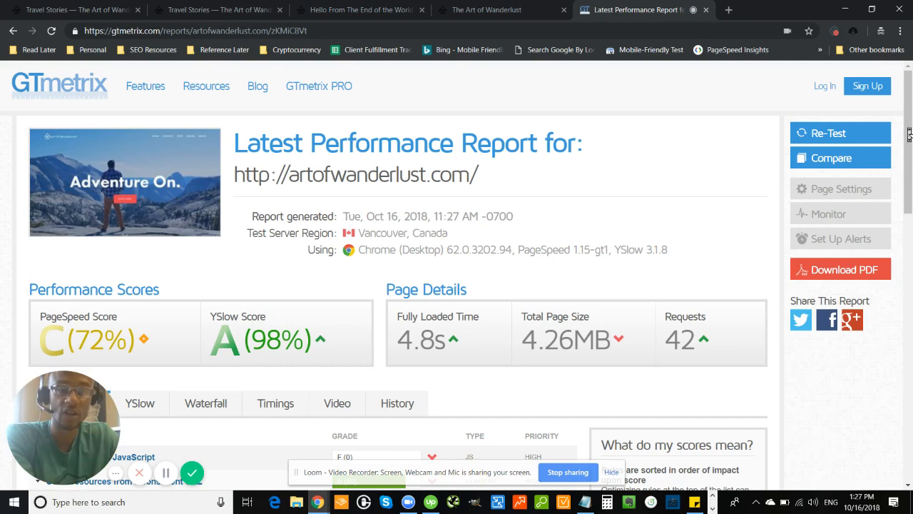
scroll(down, 3)
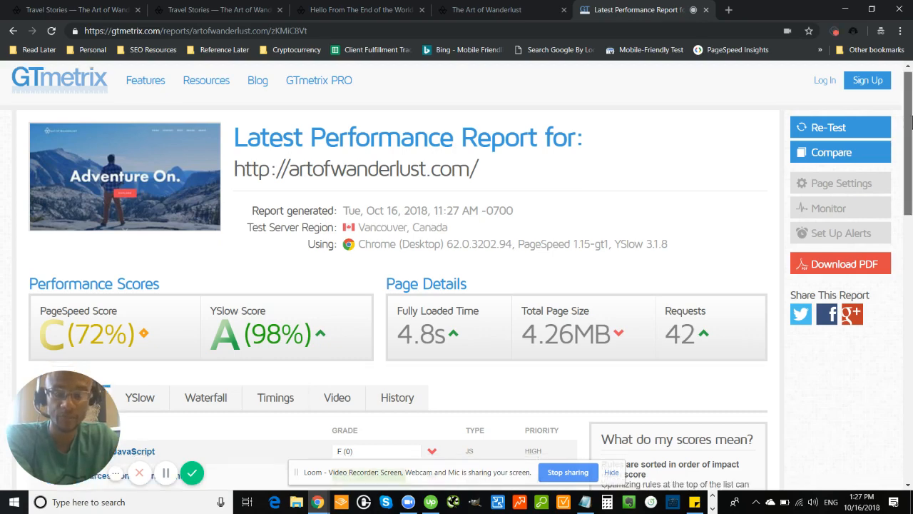
scroll(down, 3)
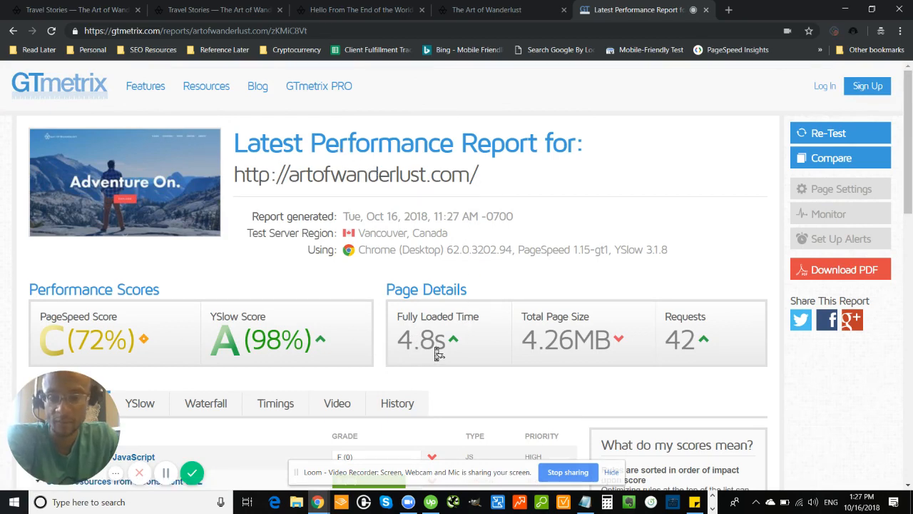
mouse_move(264, 360)
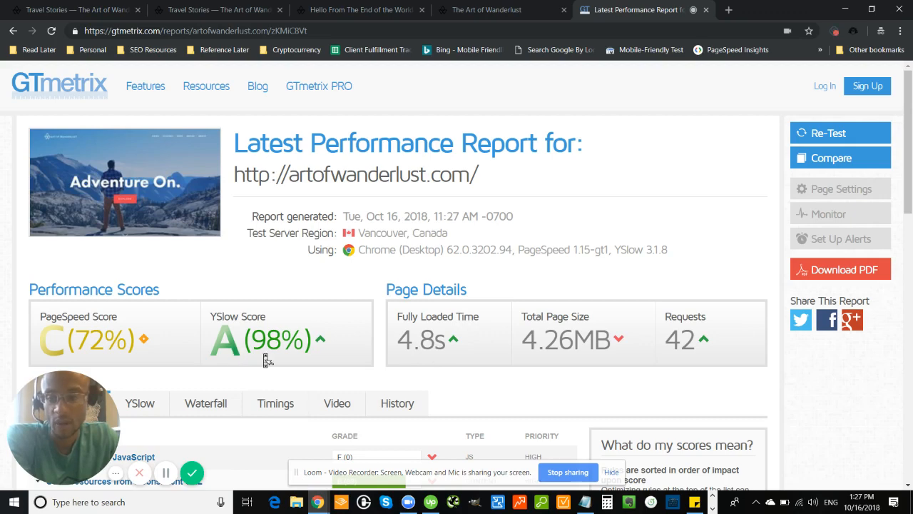
mouse_move(89, 360)
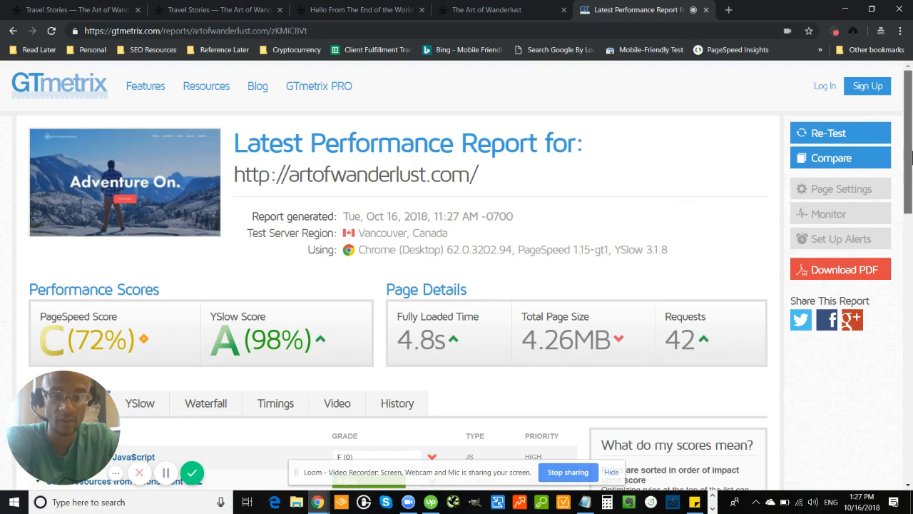
scroll(down, 3)
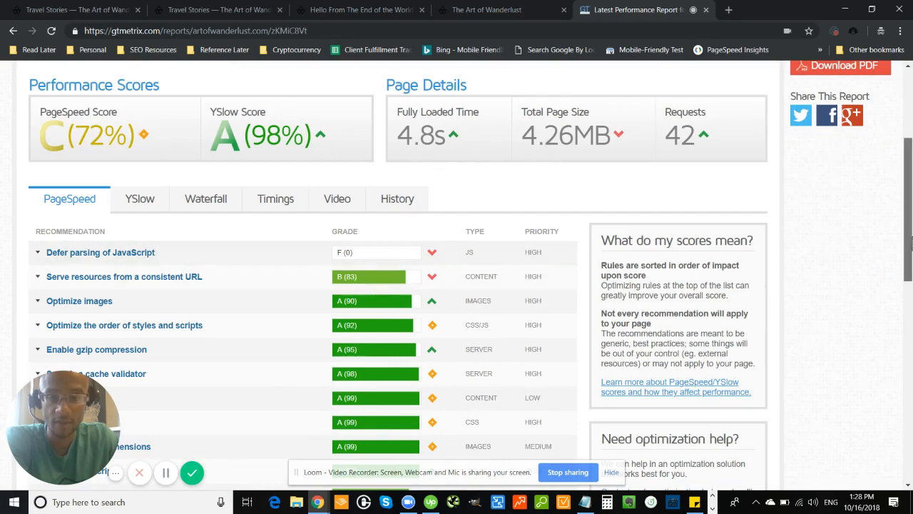
scroll(down, 3)
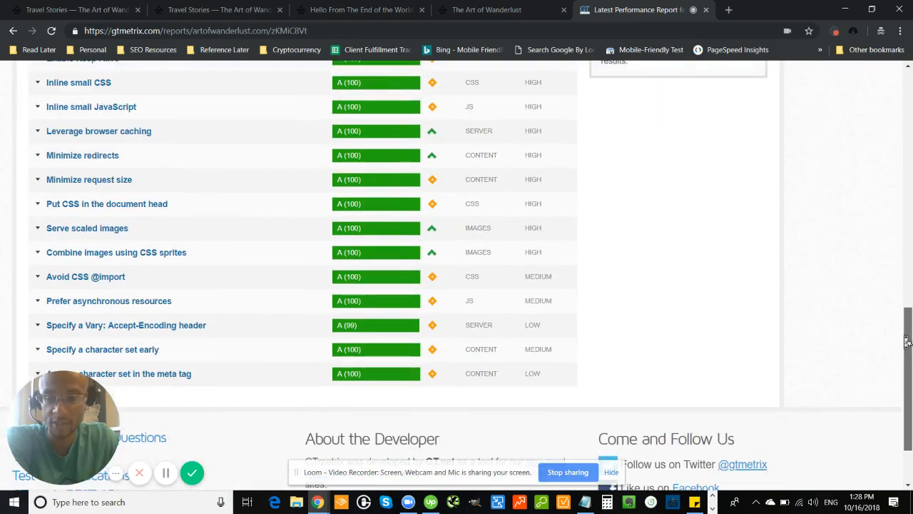
scroll(up, 3)
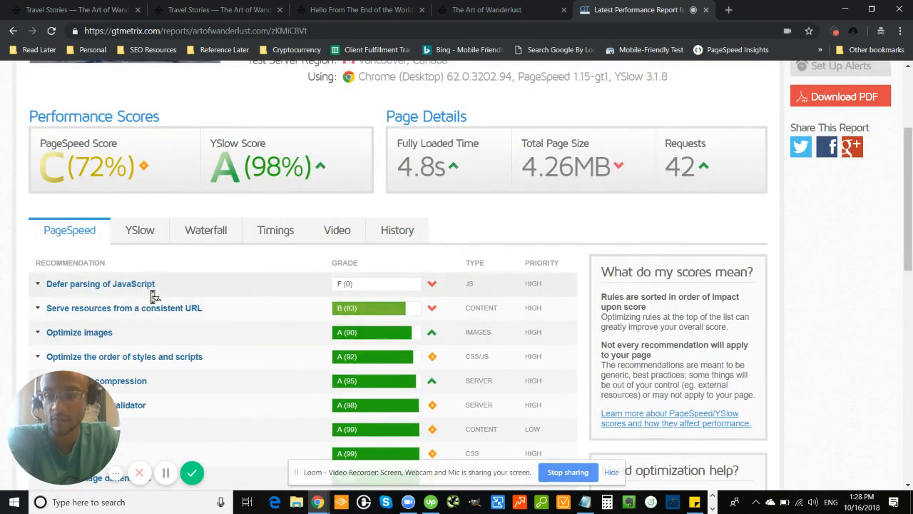
mouse_move(234, 303)
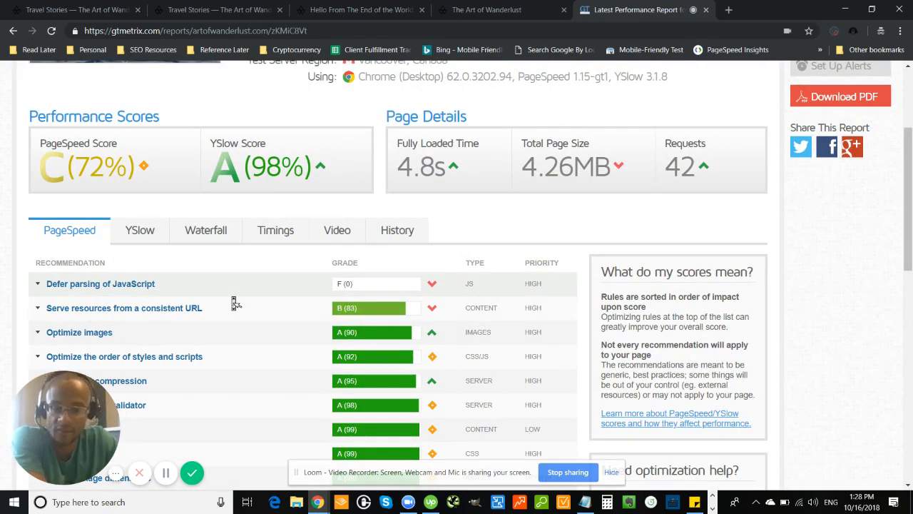
mouse_move(60, 298)
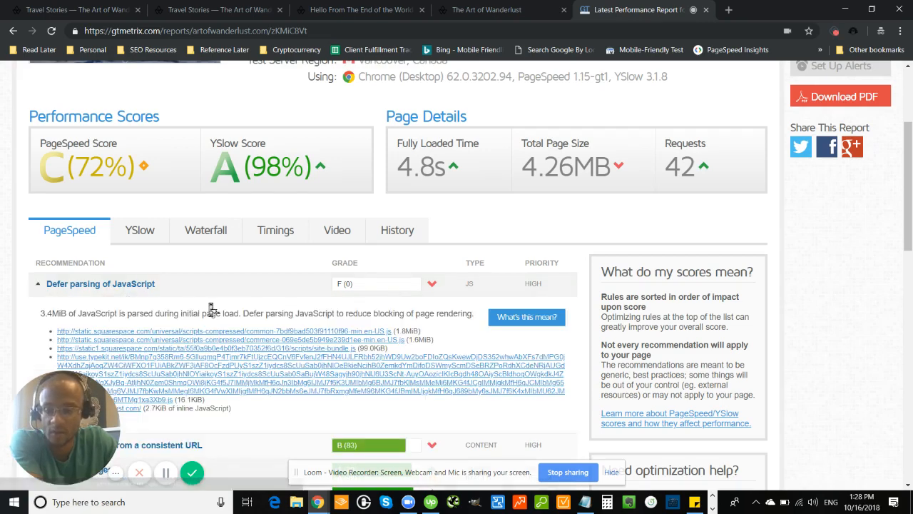
mouse_move(240, 391)
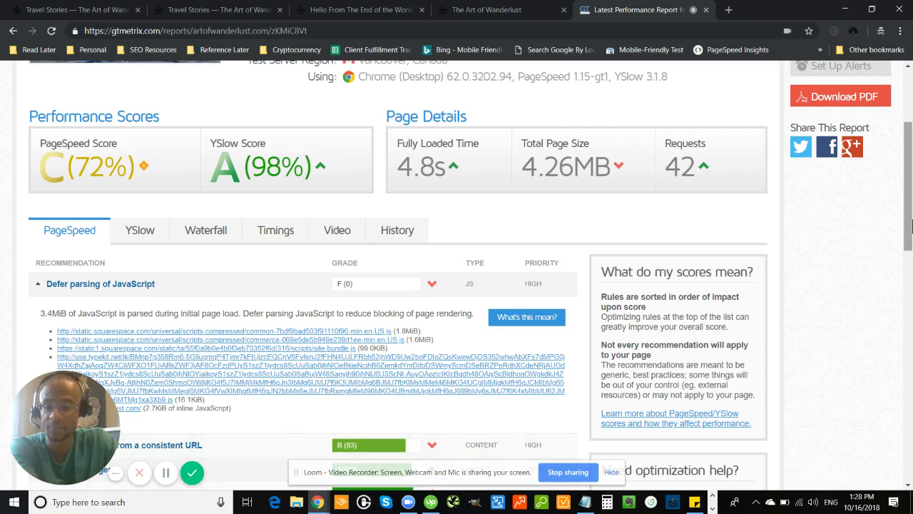
Scroll through the expanded Defer parsing of JavaScript details to review the listed scripts.
scroll(down, 3)
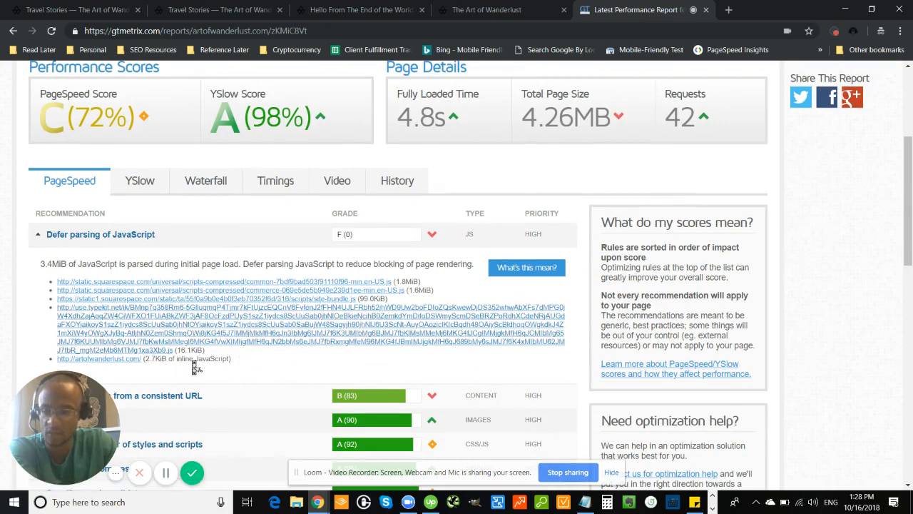
mouse_move(269, 368)
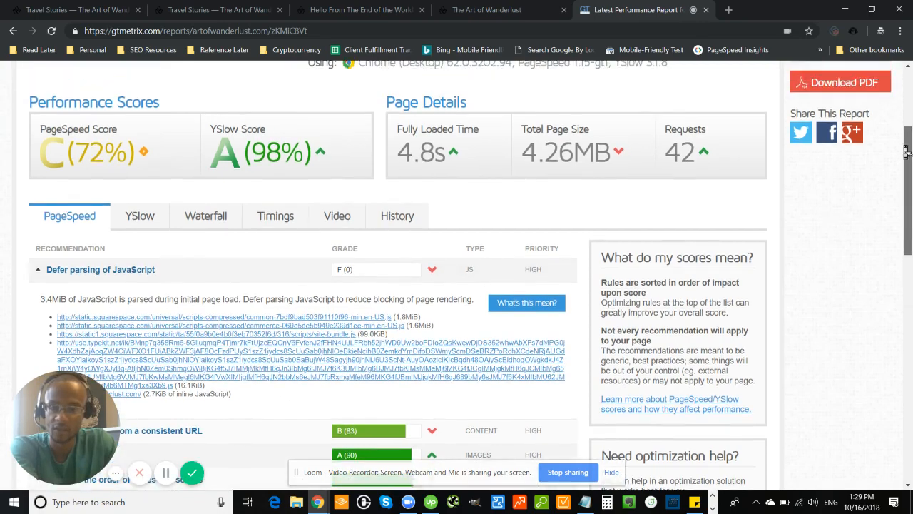
scroll(up, 3)
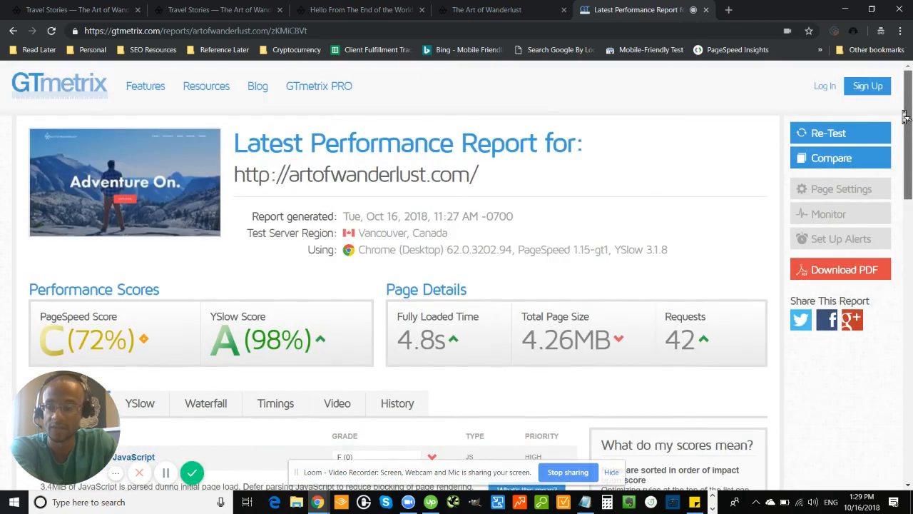
scroll(down, 3)
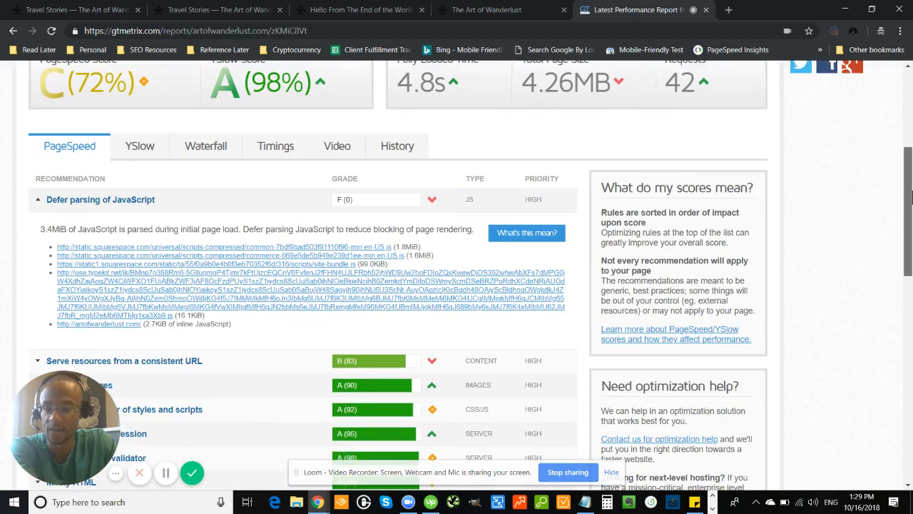
scroll(down, 3)
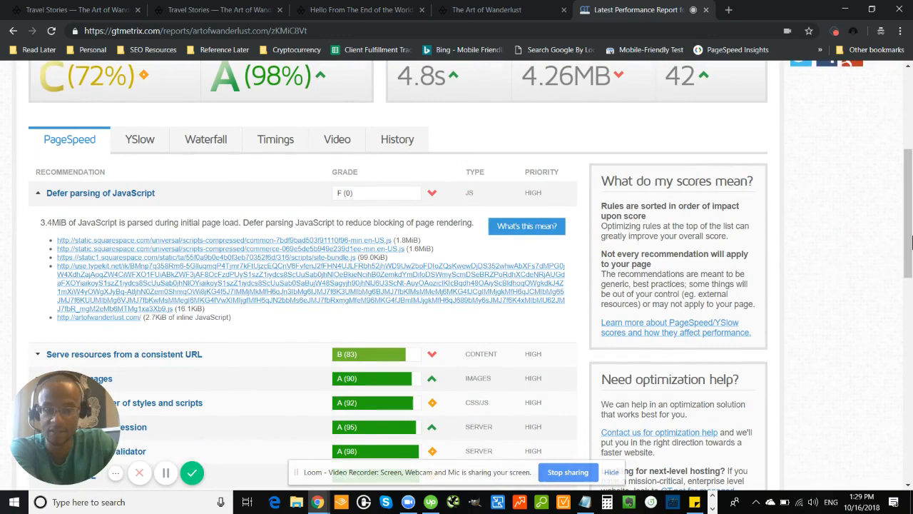
scroll(up, 3)
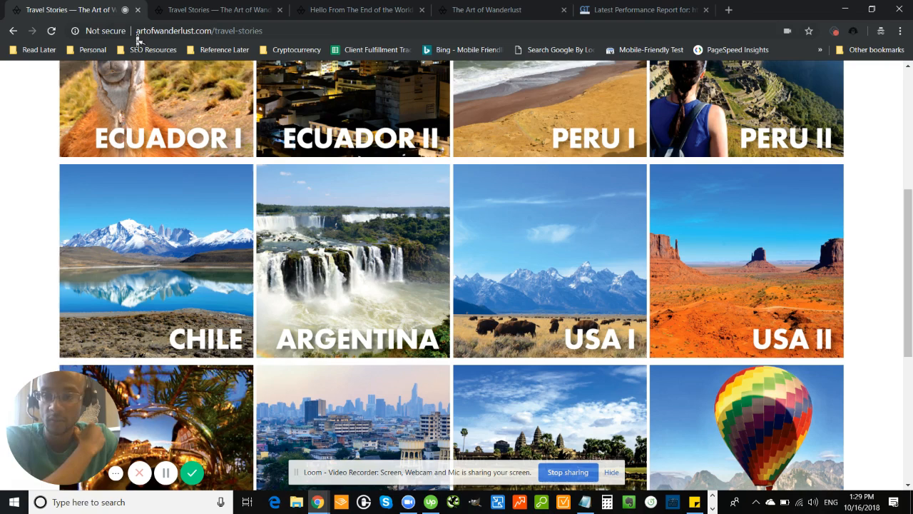
mouse_move(100, 31)
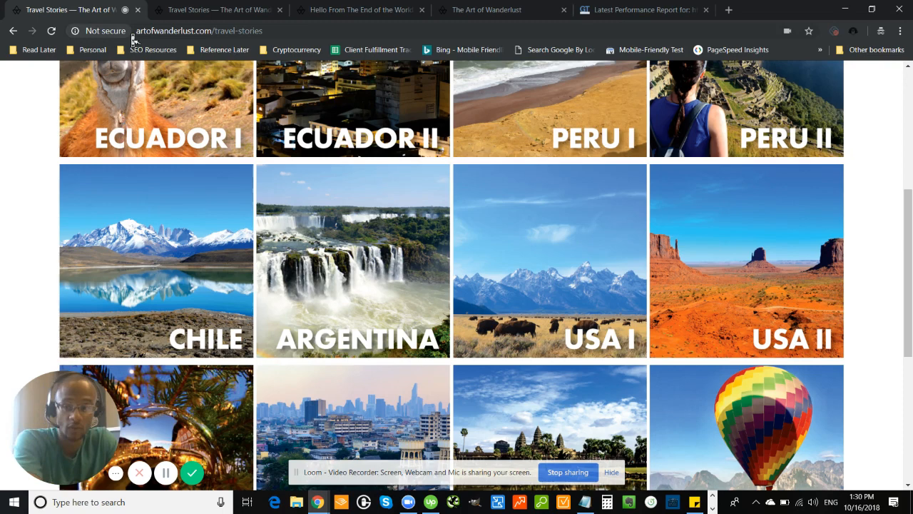
mouse_move(105, 32)
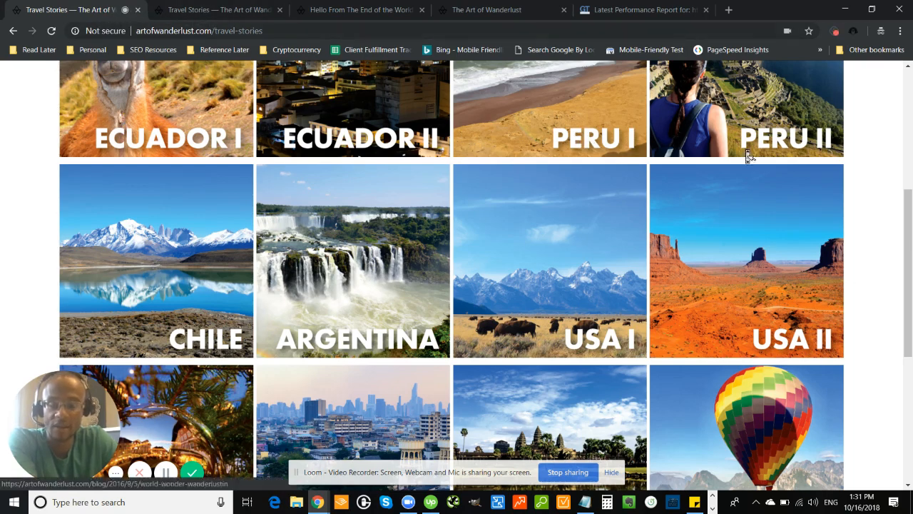
scroll(up, 3)
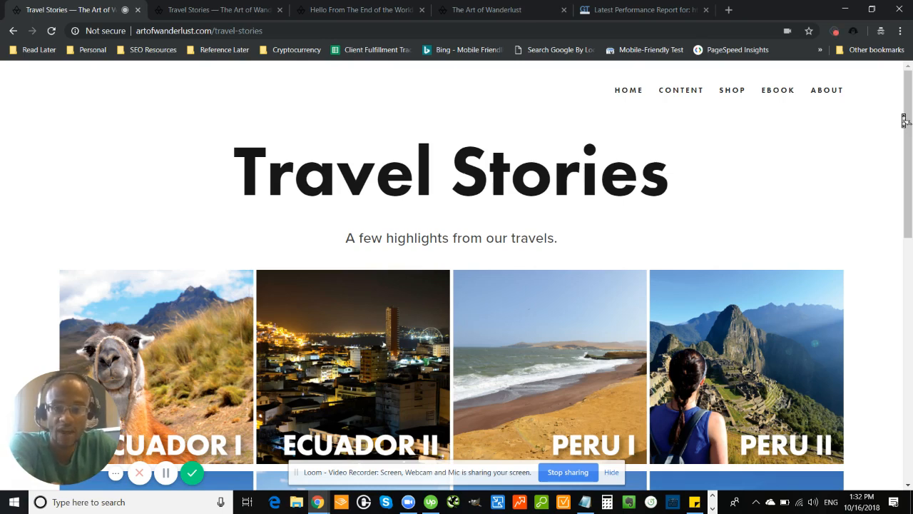
mouse_move(615, 44)
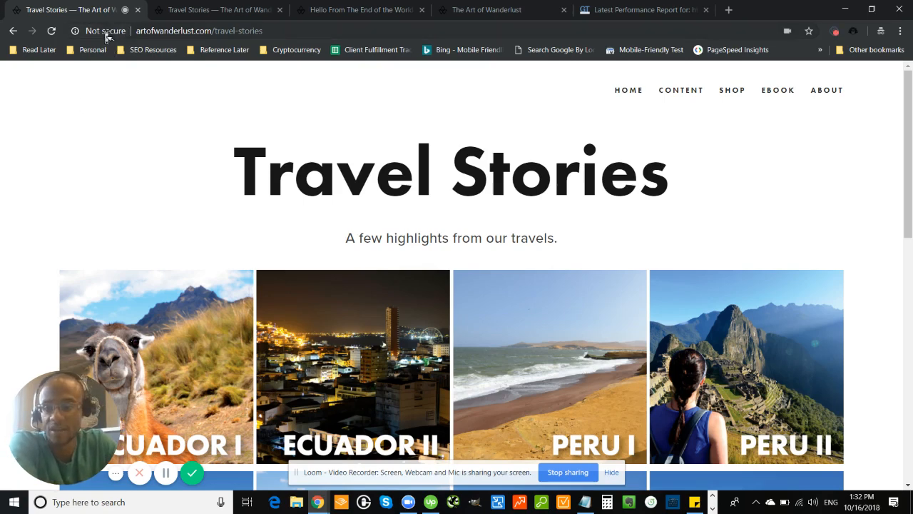
mouse_move(88, 32)
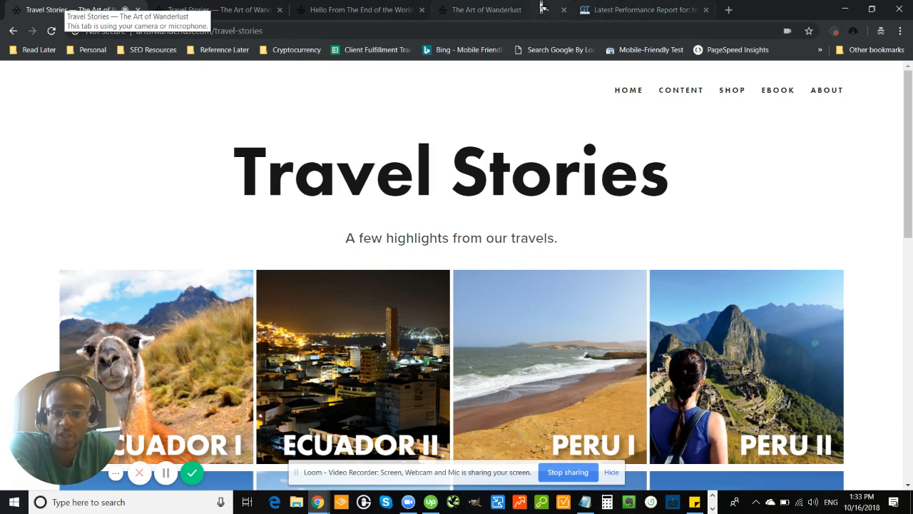
Switch to the Screaming Frog SEO Spider crawl results for artofwanderlust.com.
click(727, 9)
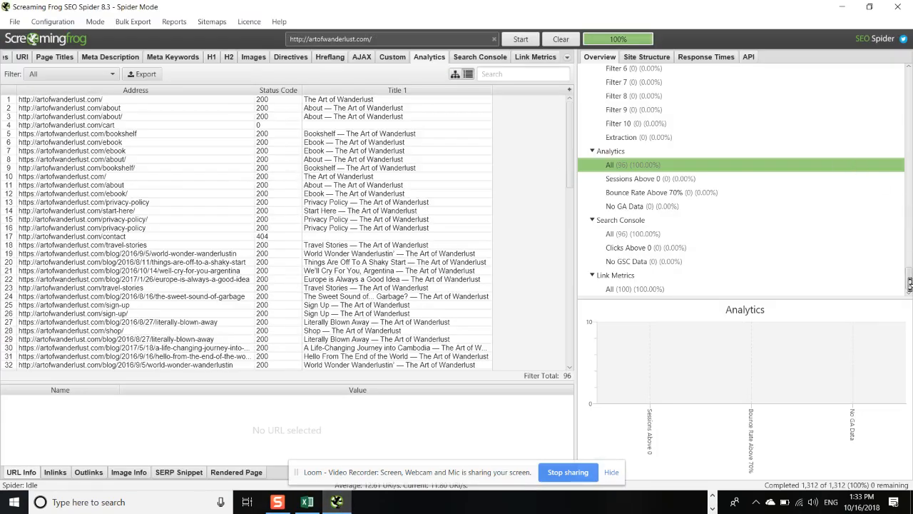
Scroll the Overview panel to Page Titles, then go to the Google results for the Cambodian Children's Fund post.
scroll(down, 3)
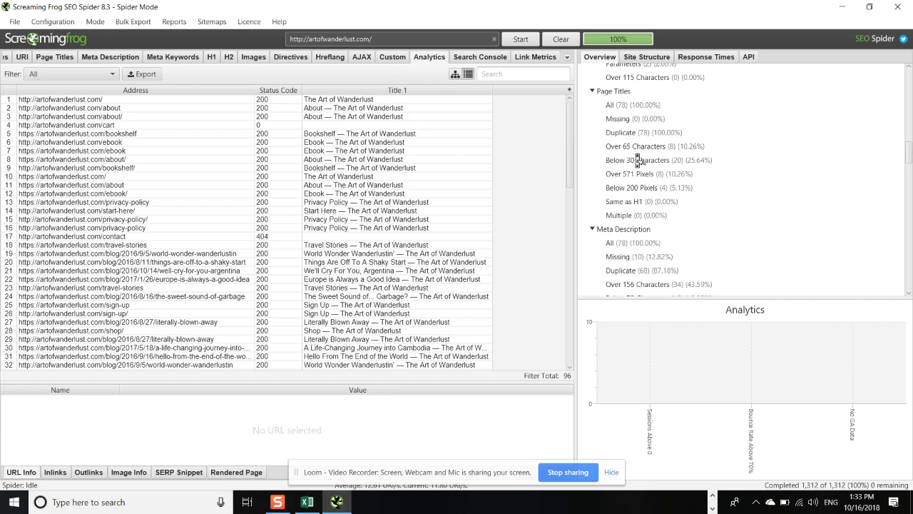
click(637, 145)
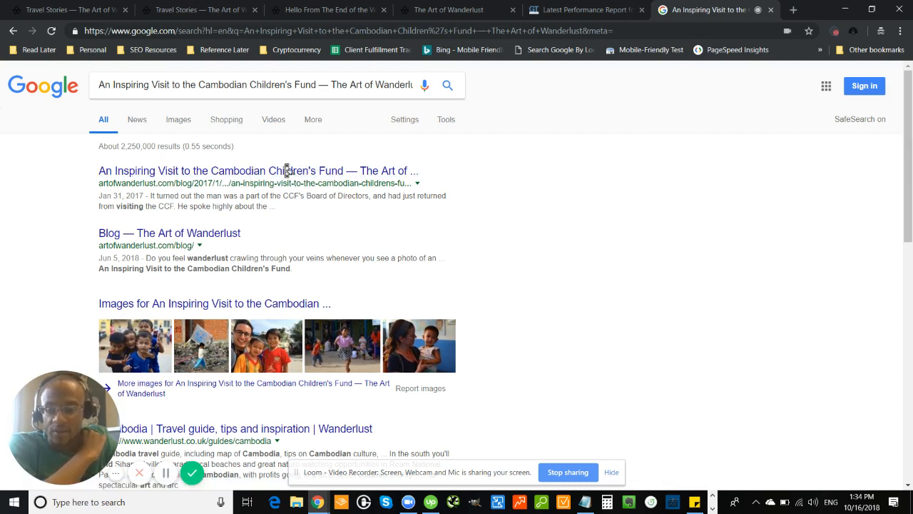
mouse_move(270, 214)
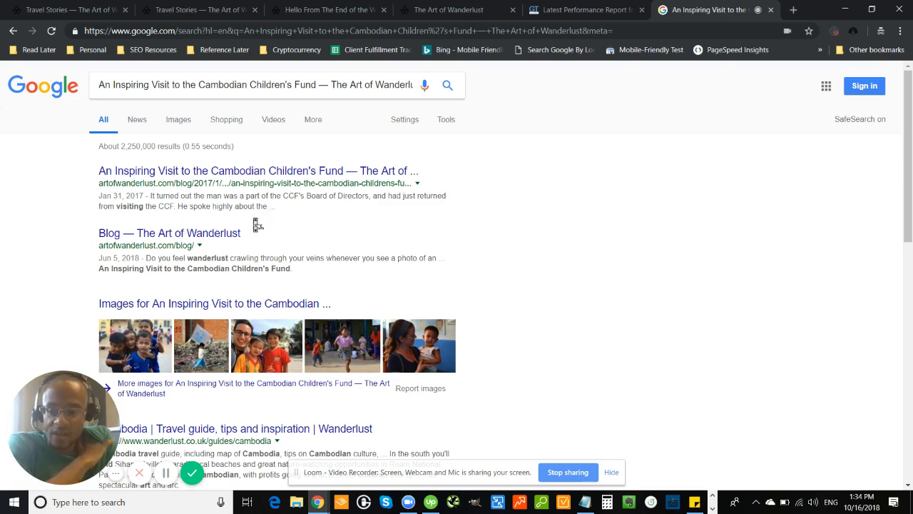
mouse_move(278, 214)
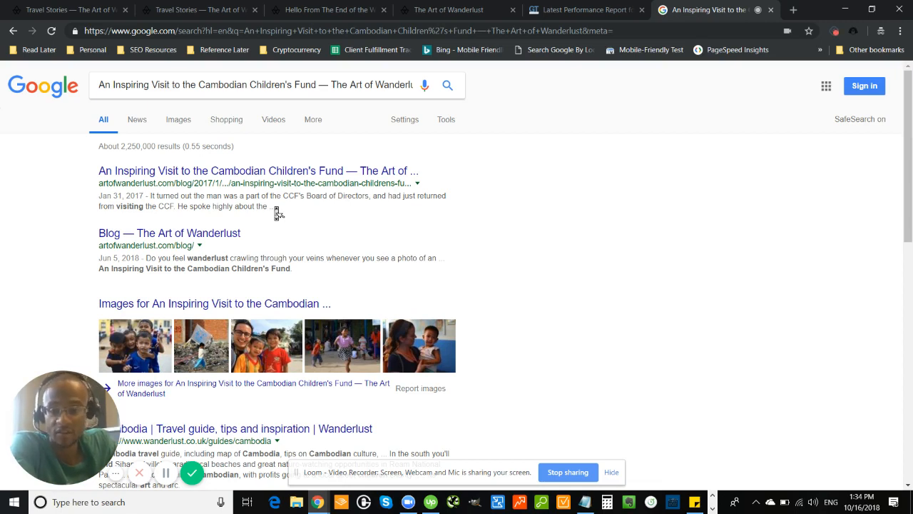
mouse_move(257, 211)
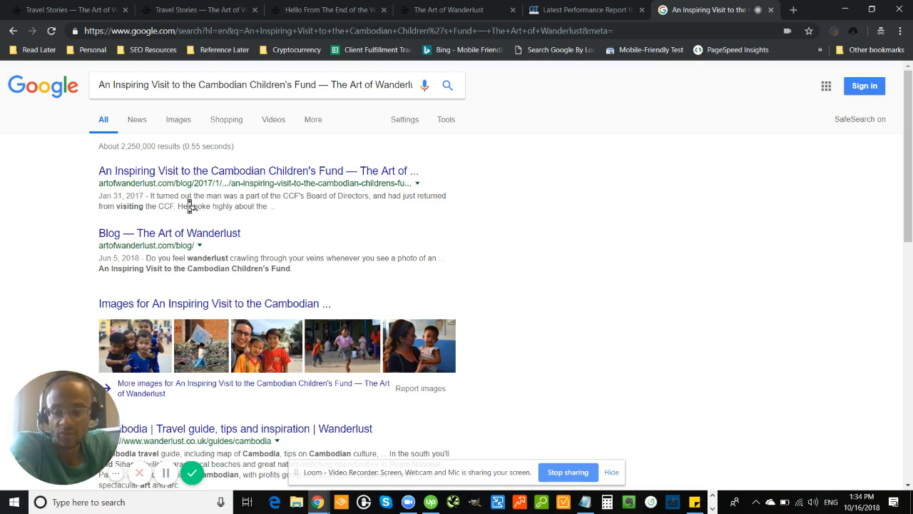
mouse_move(286, 217)
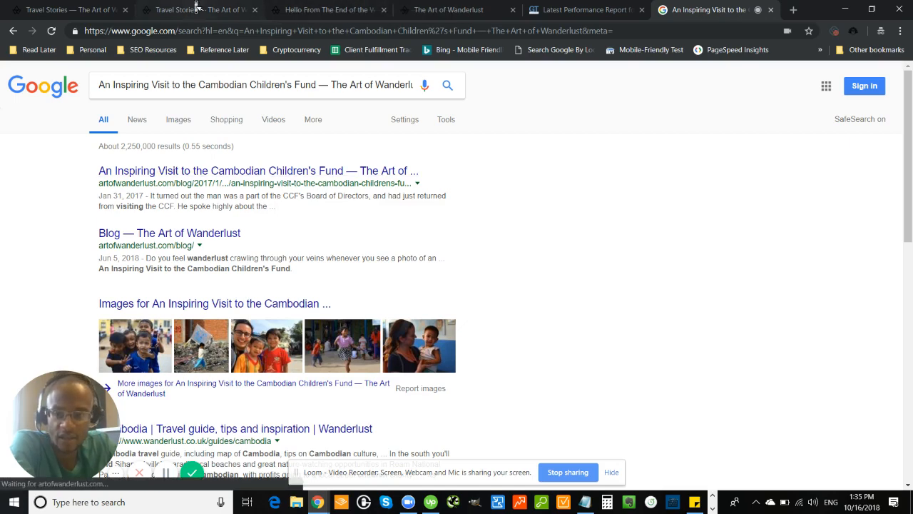
Return to the Art of Wanderlust Travel Stories tab after reviewing the post's Google results.
click(193, 8)
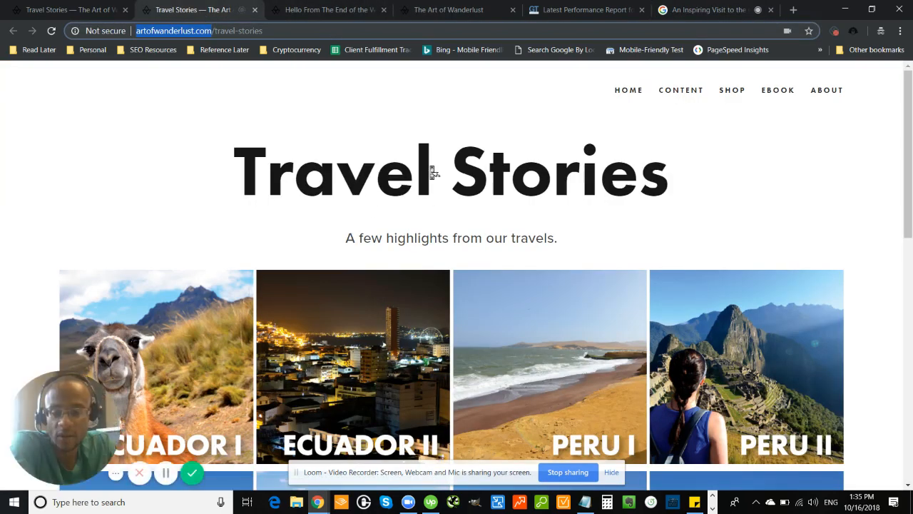
mouse_move(431, 220)
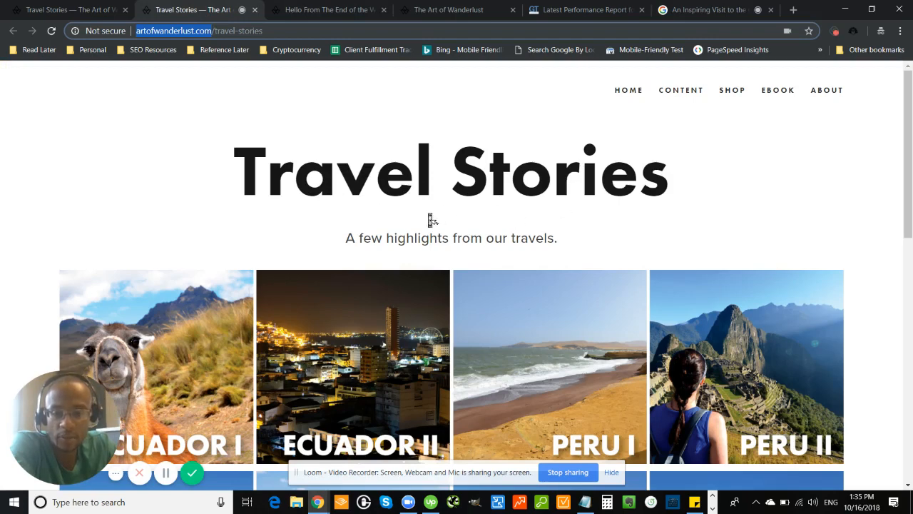
mouse_move(369, 194)
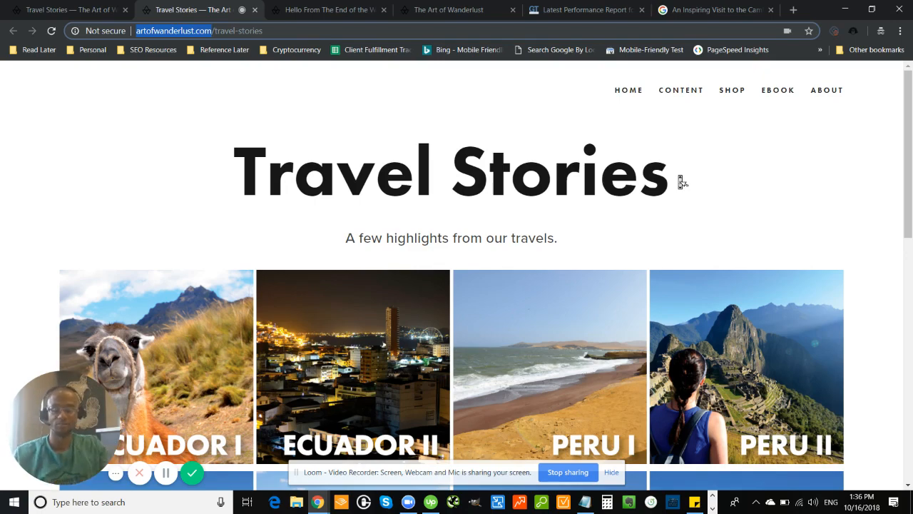
scroll(down, 3)
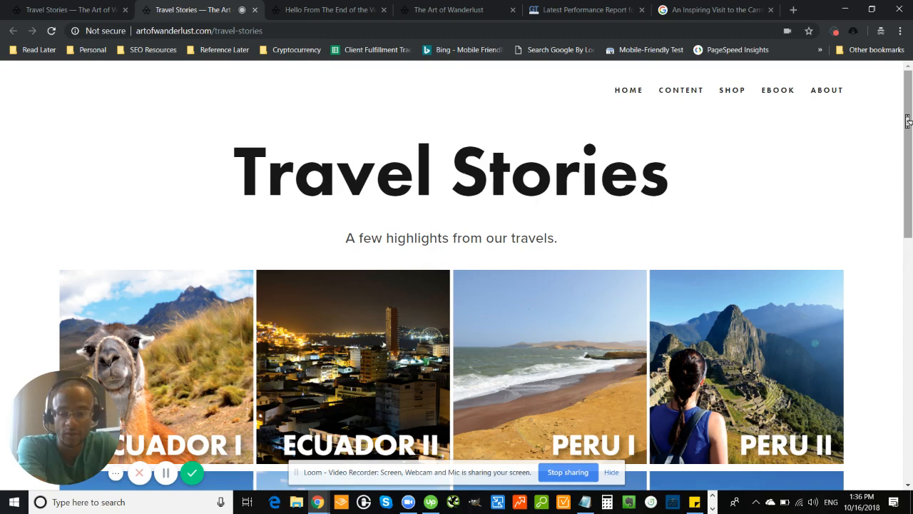
scroll(down, 3)
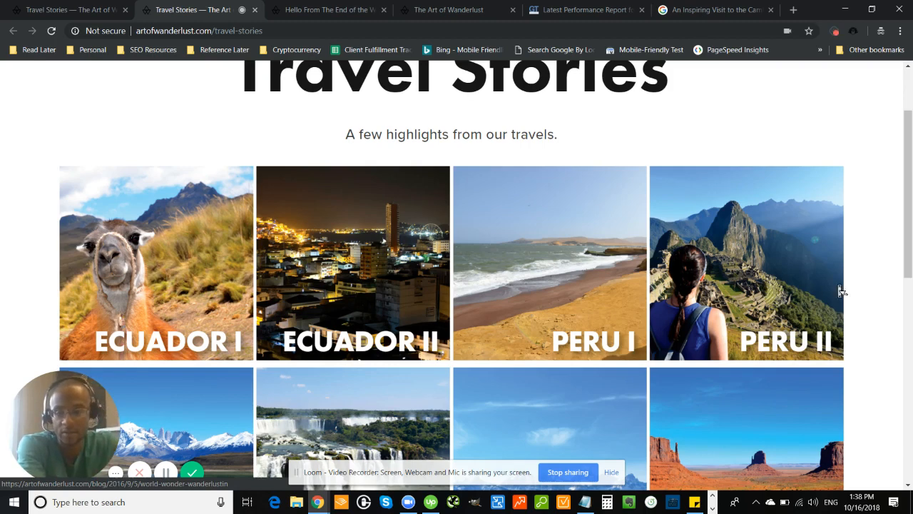
mouse_move(778, 239)
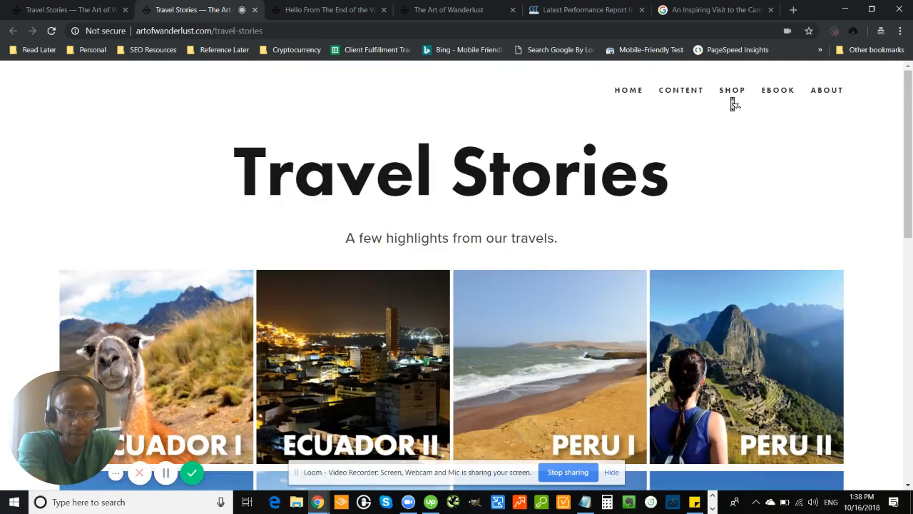
click(732, 90)
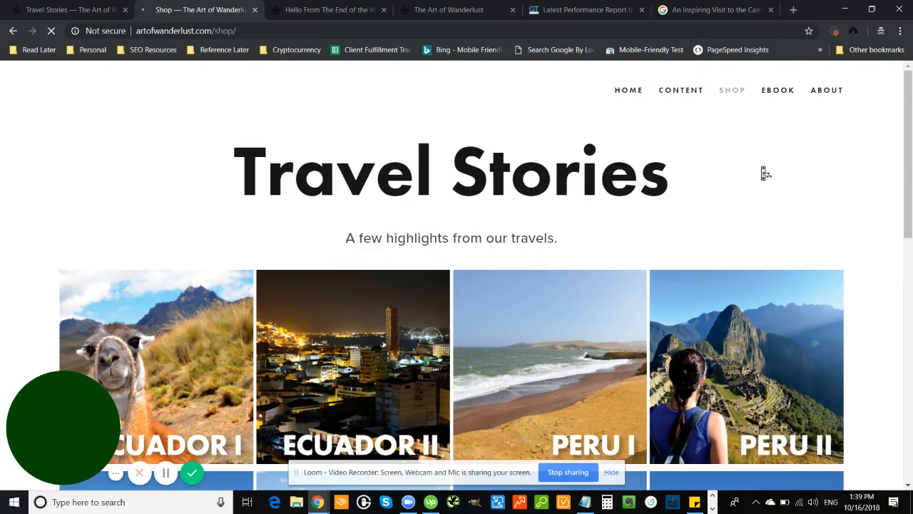
click(732, 90)
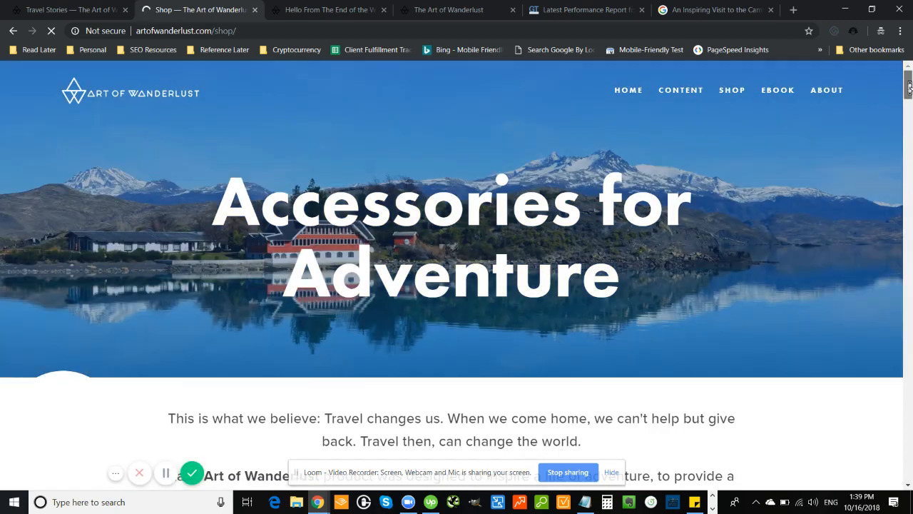
scroll(down, 3)
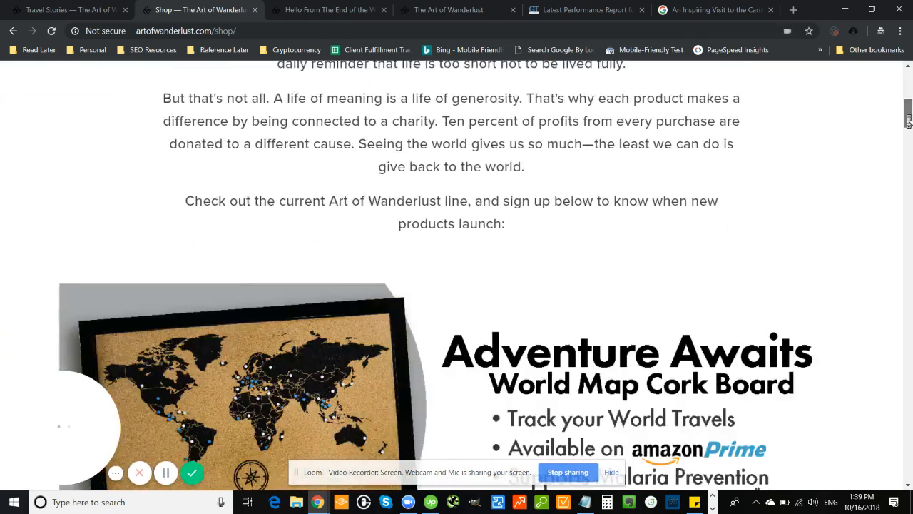
scroll(down, 3)
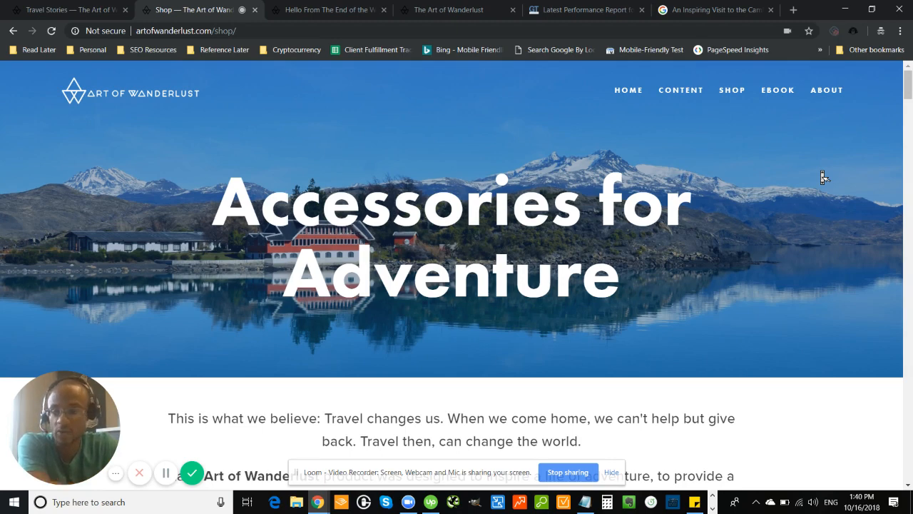
mouse_move(824, 177)
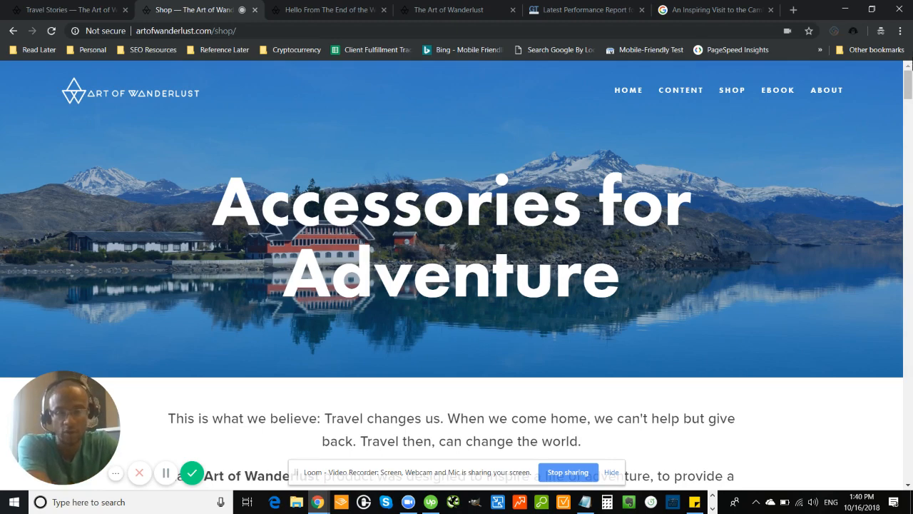